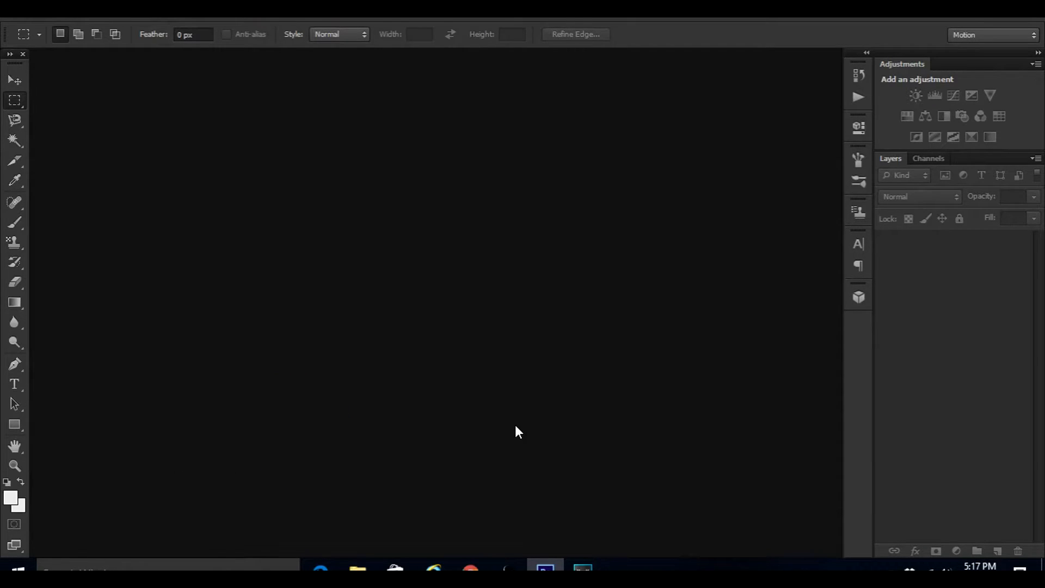
mouse_move(515, 434)
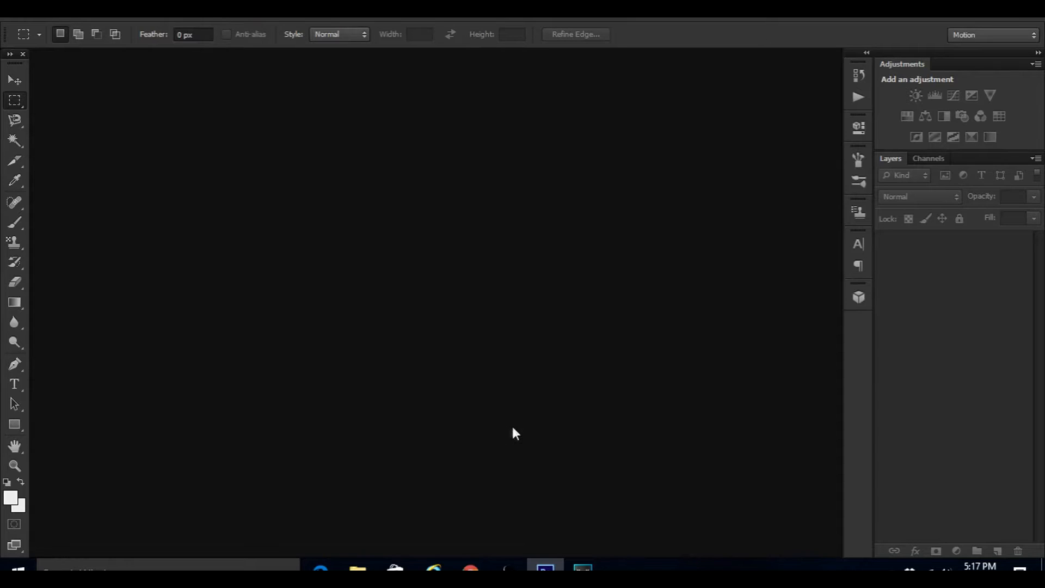
mouse_move(50, 20)
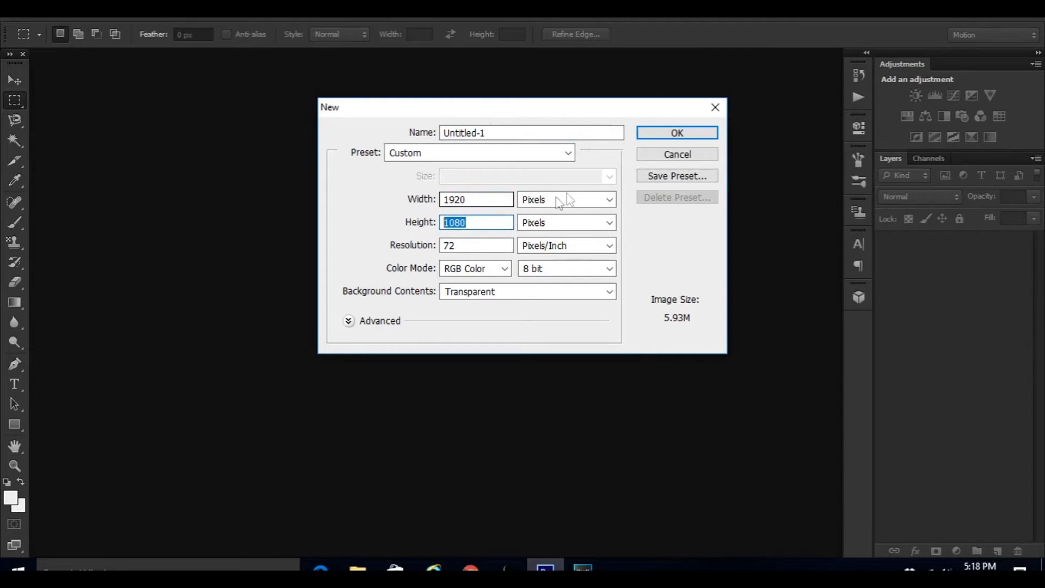
Step: Create a new 1920 by 1080 pixel document with transparent background (first entered as 1280 by 720, then corrected)
click(475, 199)
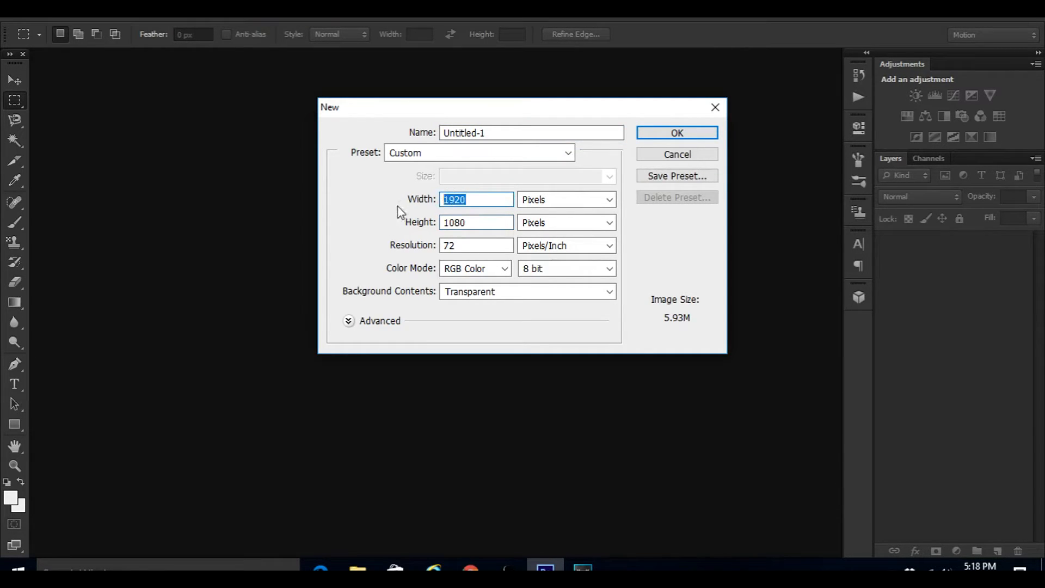
text(1280)
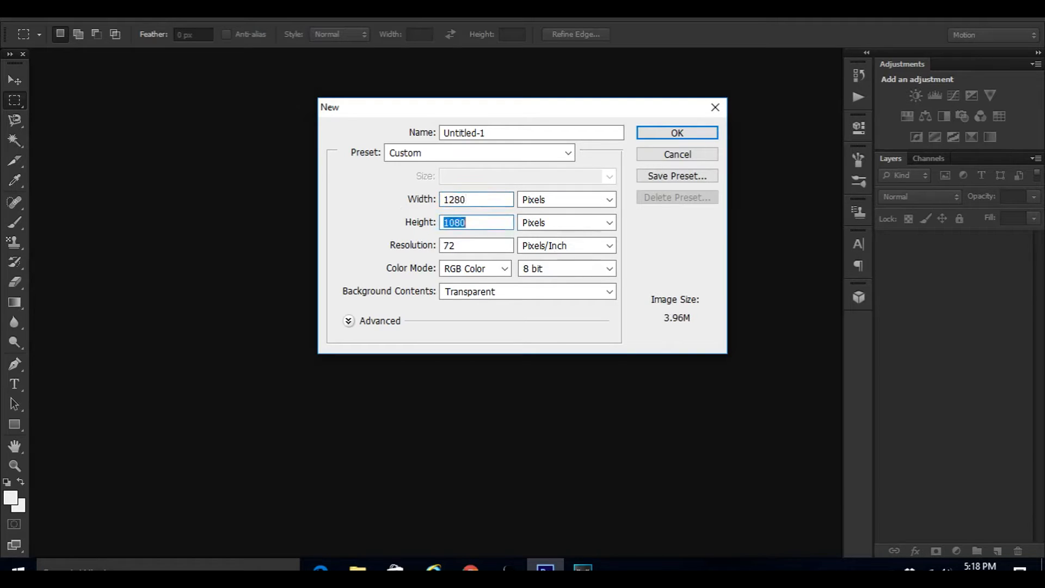
text(720)
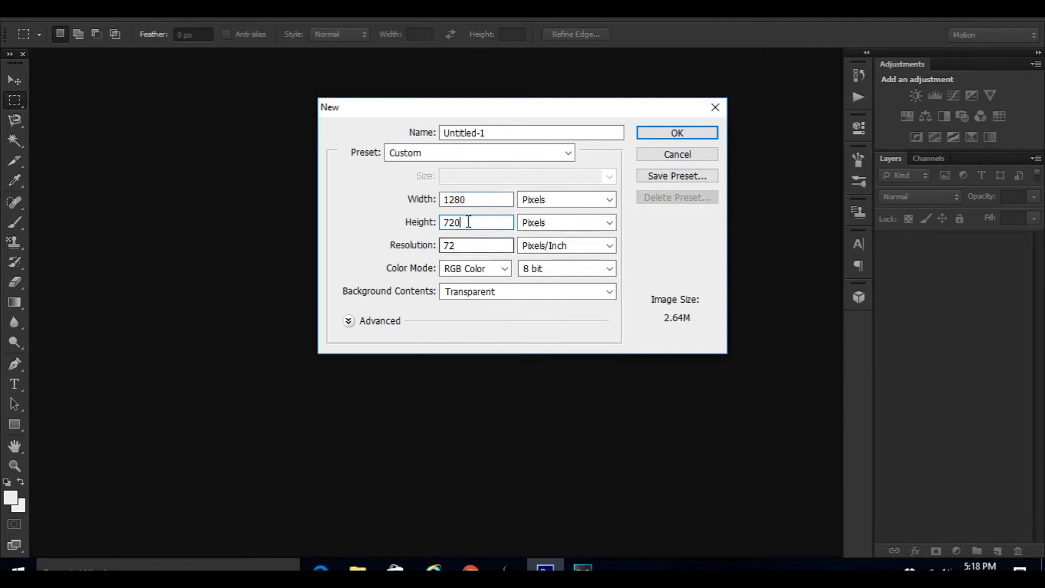
click(476, 199)
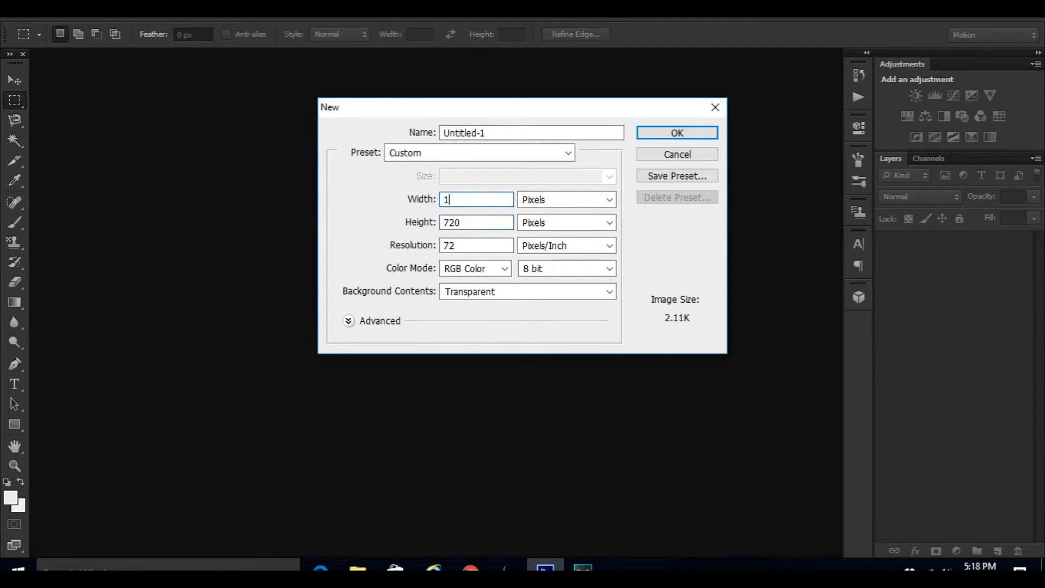
text(920)
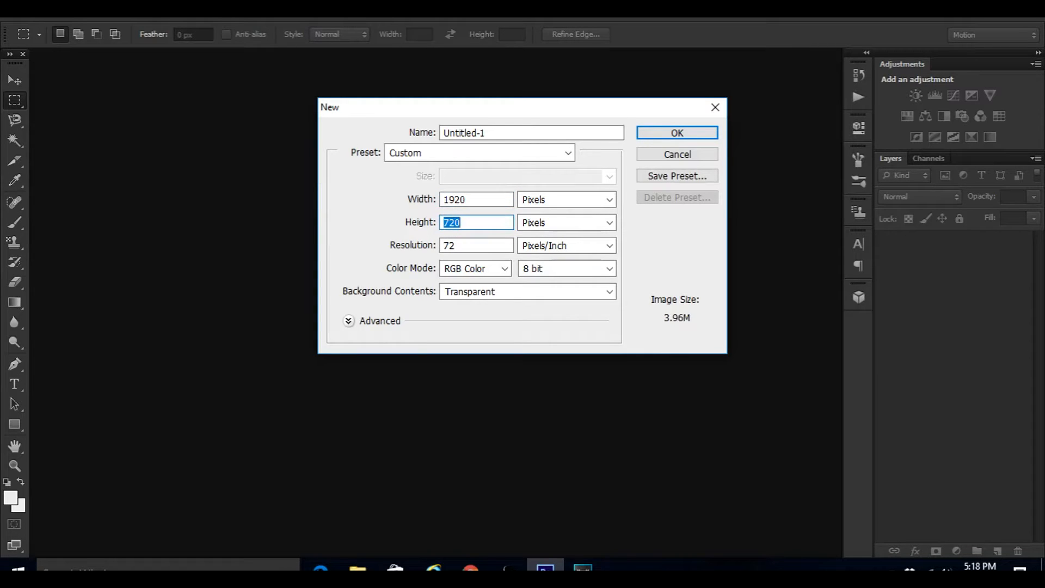
text(1080)
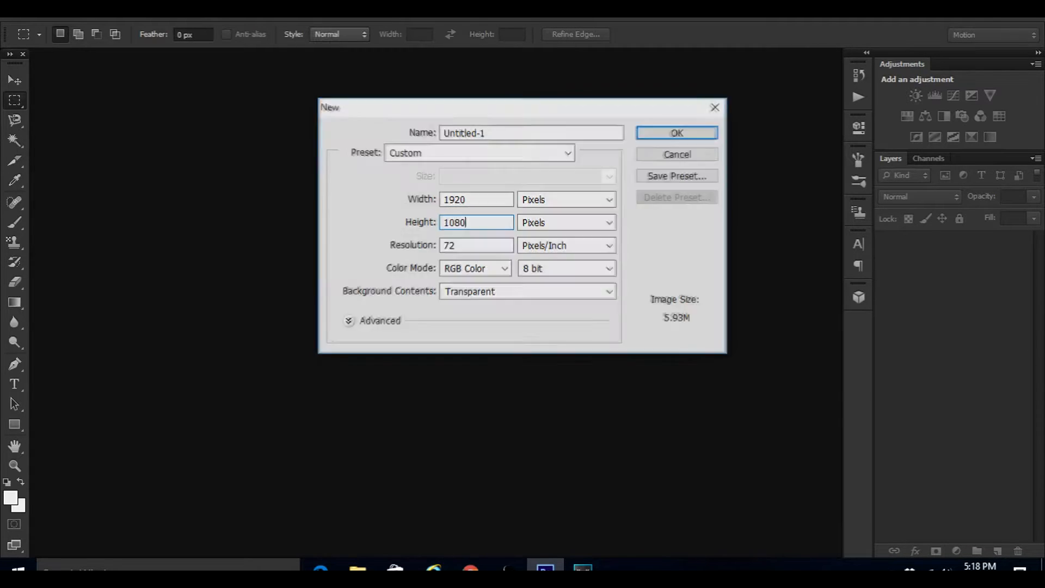
click(676, 133)
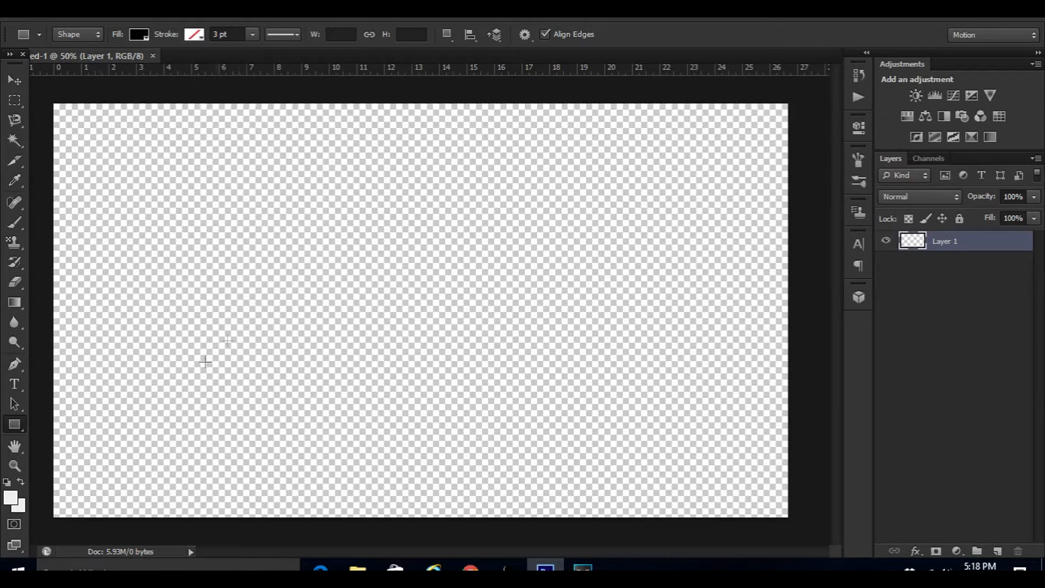
mouse_move(265, 254)
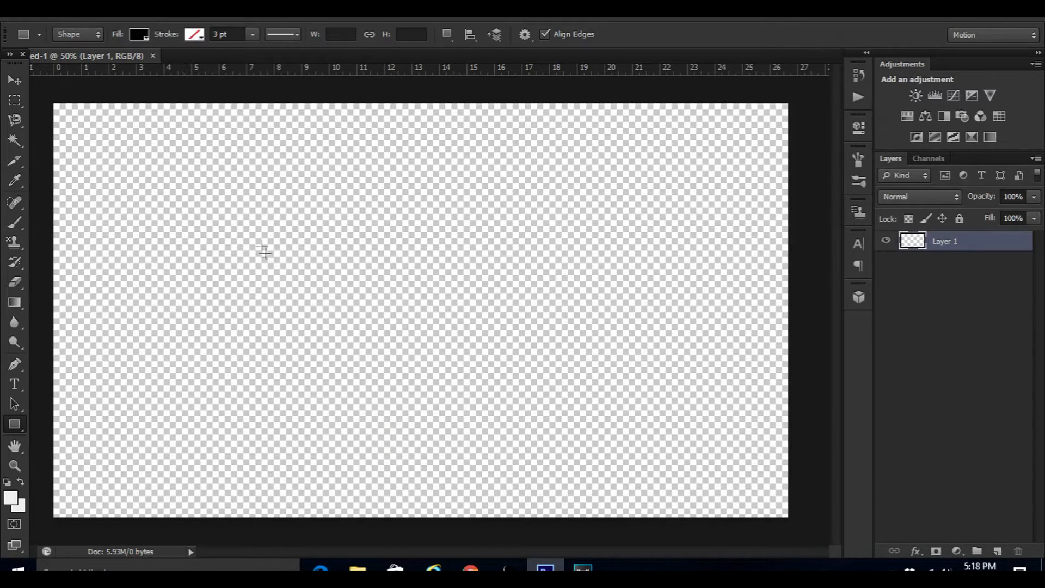
mouse_move(48, 358)
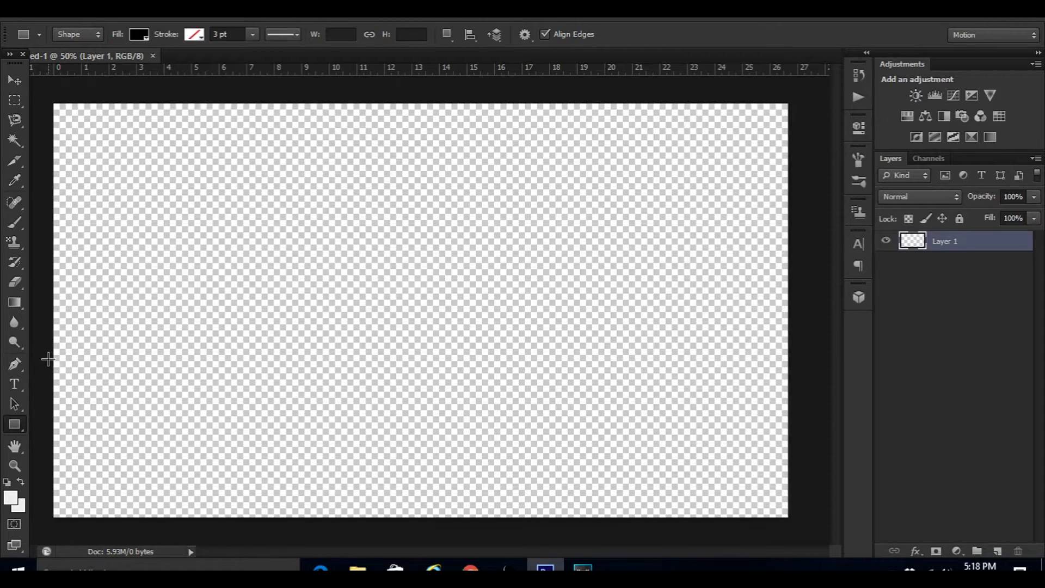
Step: Drag out a black rectangle bar at the canvas's left edge, just below the middle
drag(50, 361, 251, 427)
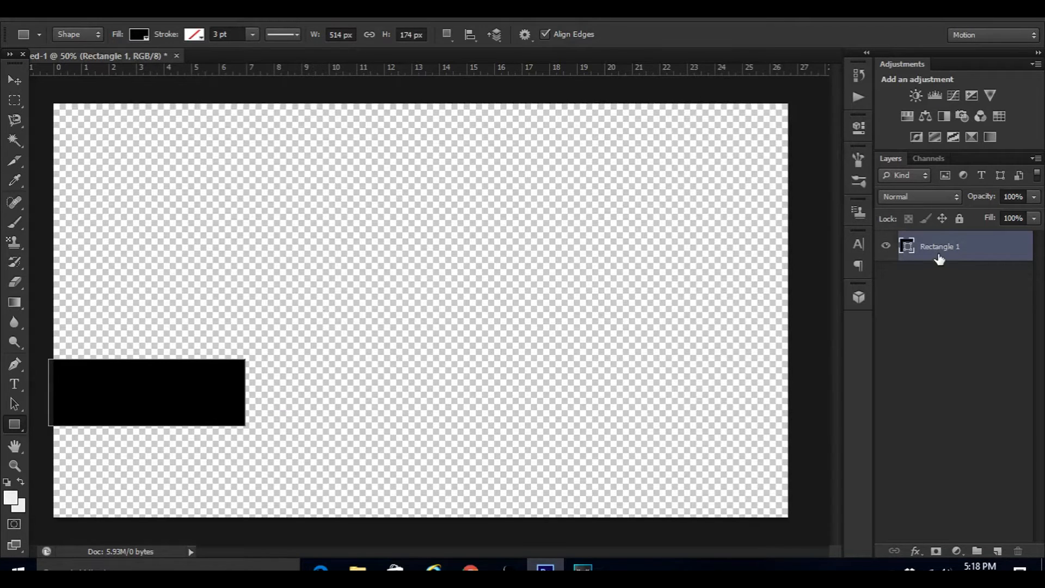
Step: Rasterize the Rectangle 1 layer, lower its opacity to 95%, and return to the Move Tool
right_click(939, 246)
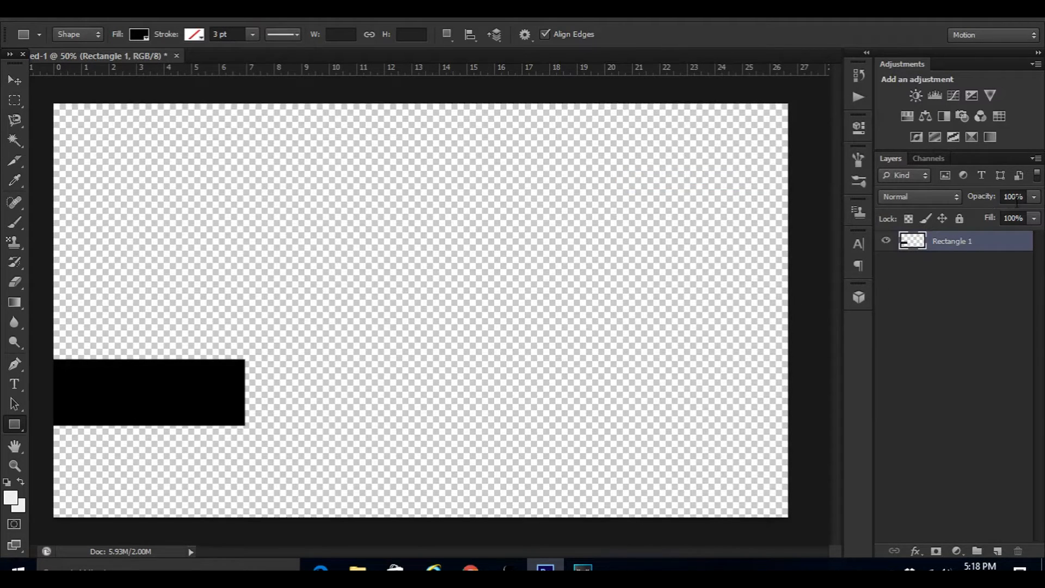
text(95)
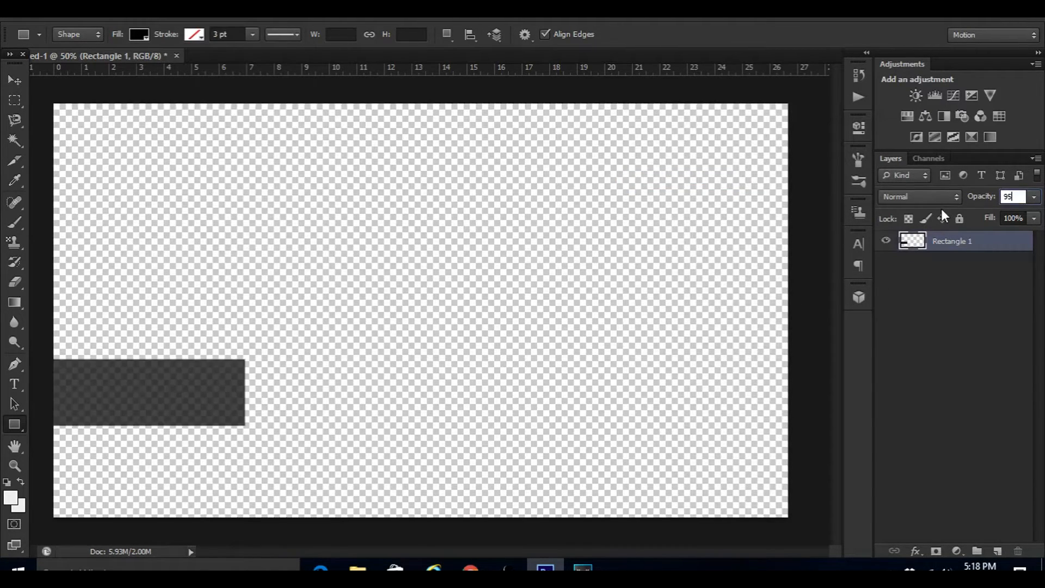
click(15, 79)
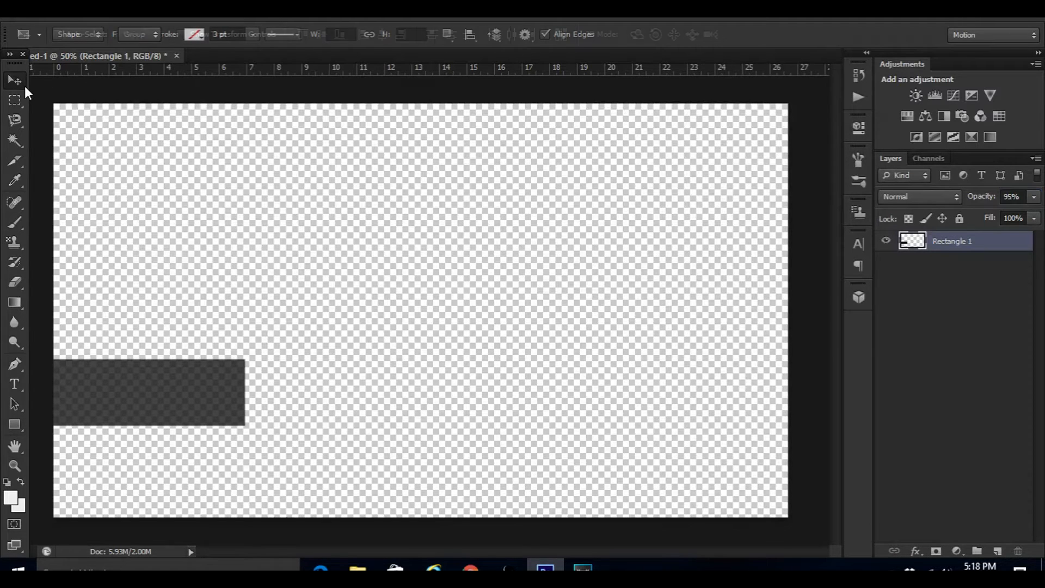
click(15, 79)
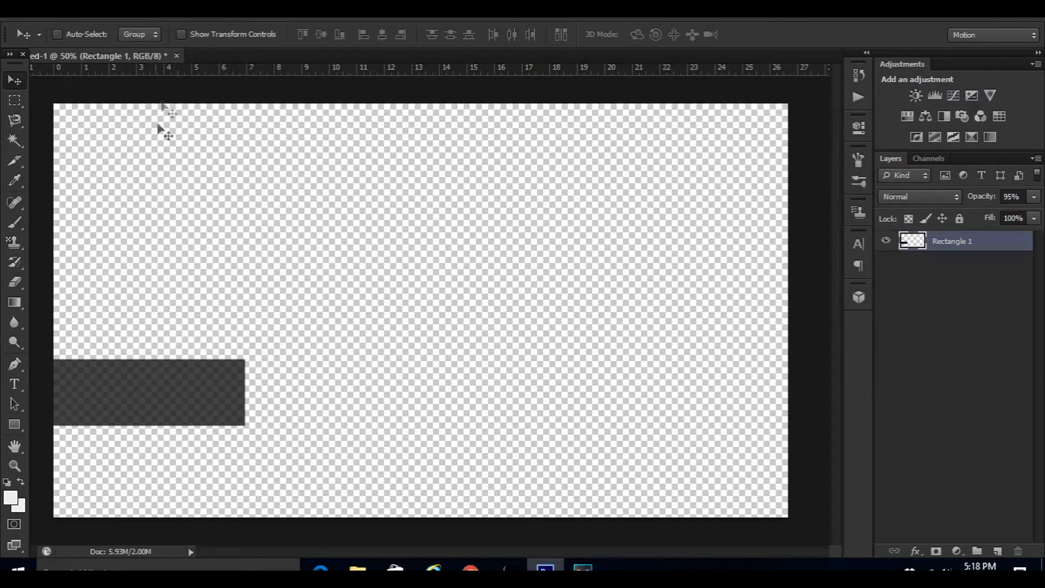
mouse_move(92, 353)
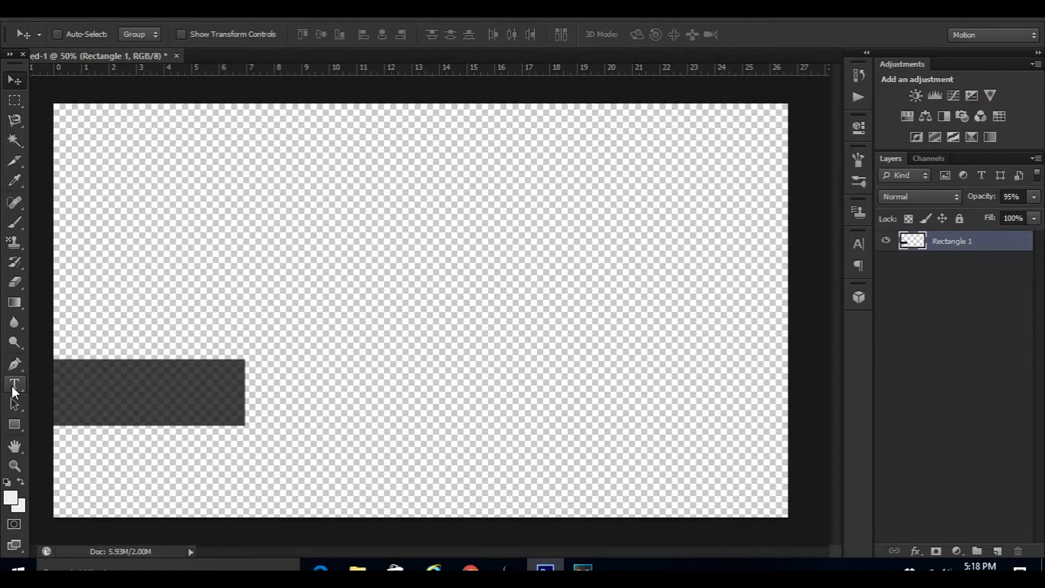
Step: Add 'MAKE SURE TO' in white Nexa Light at 52 pt across the top of the dark bar
click(14, 383)
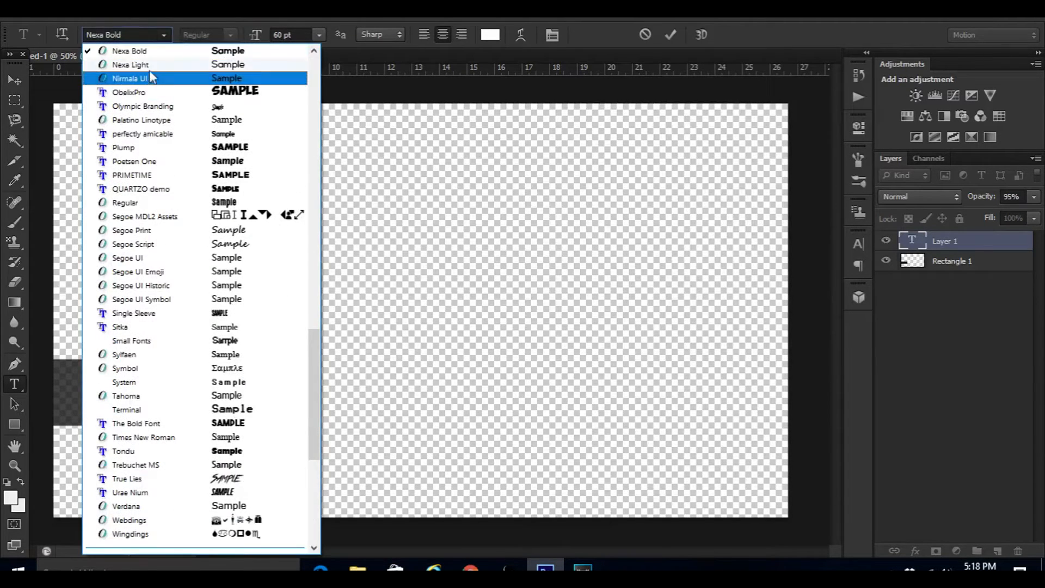
click(130, 65)
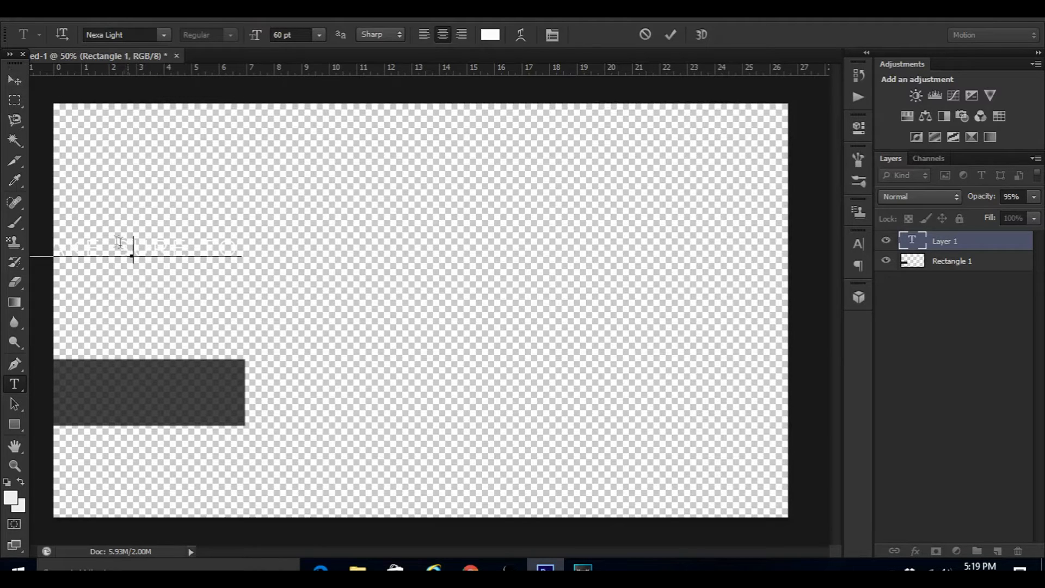
click(13, 79)
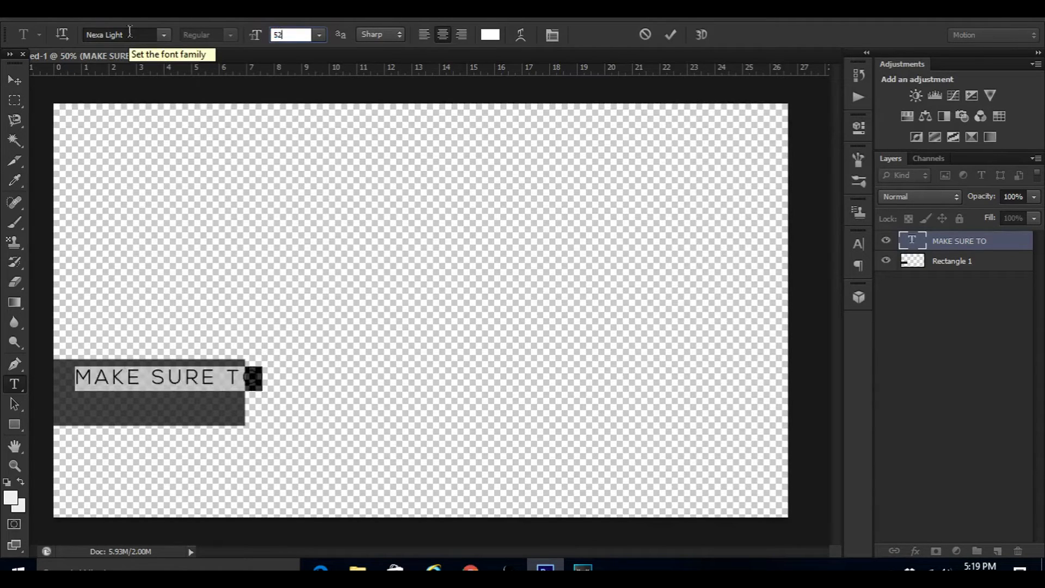
click(14, 79)
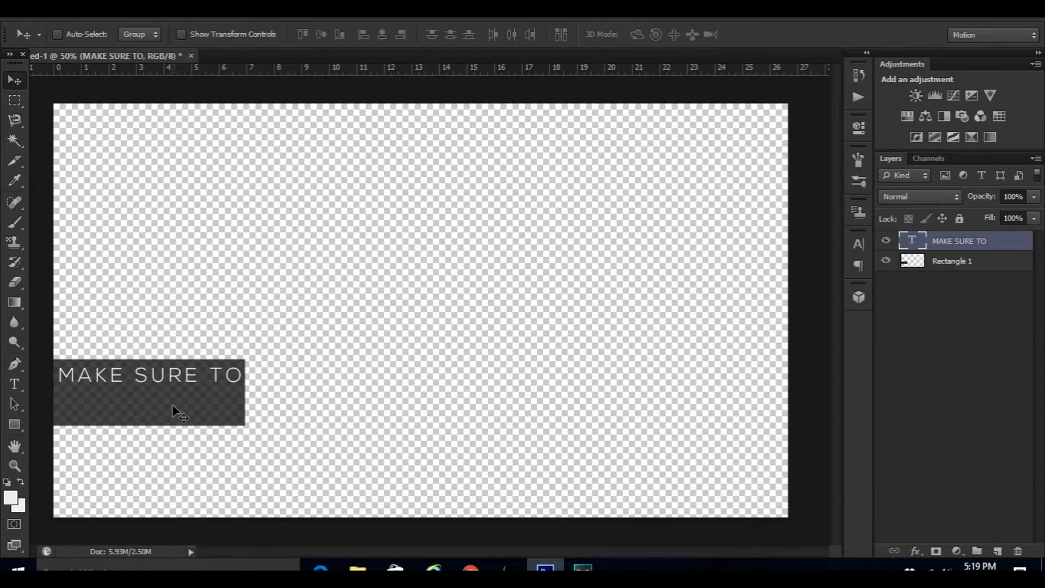
mouse_move(14, 384)
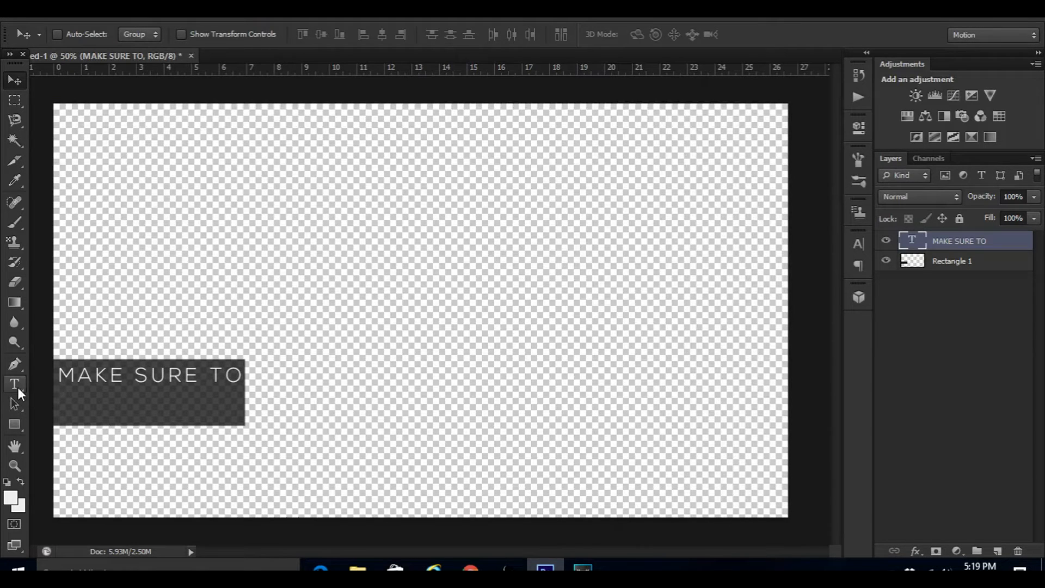
Step: Add 'SUBSCRIBE!' in Nexa Bold at 60 pt beneath MAKE SURE TO on the bar
click(14, 383)
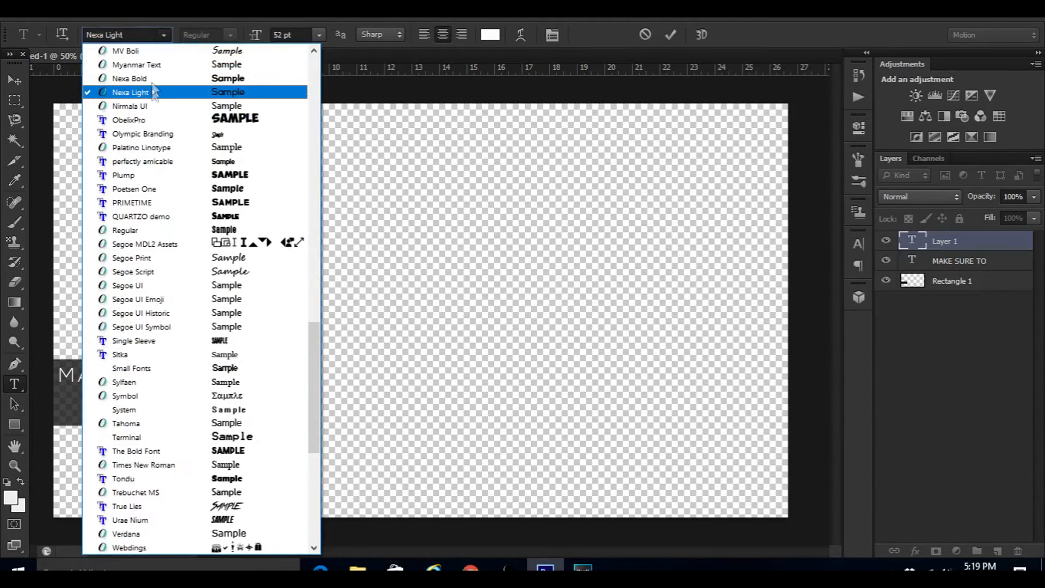
click(129, 78)
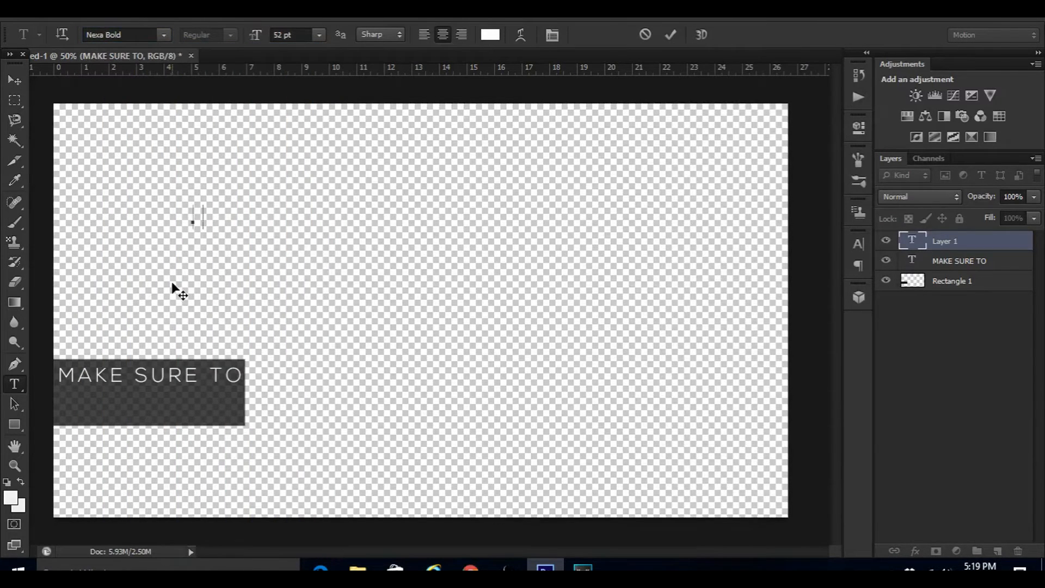
text(SUBSCRIBE!)
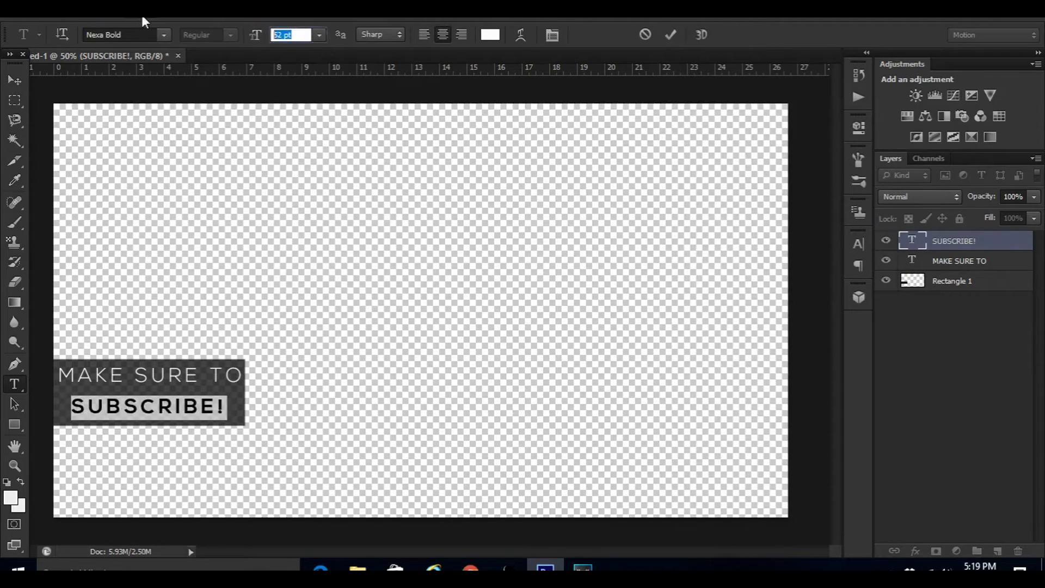
text(60)
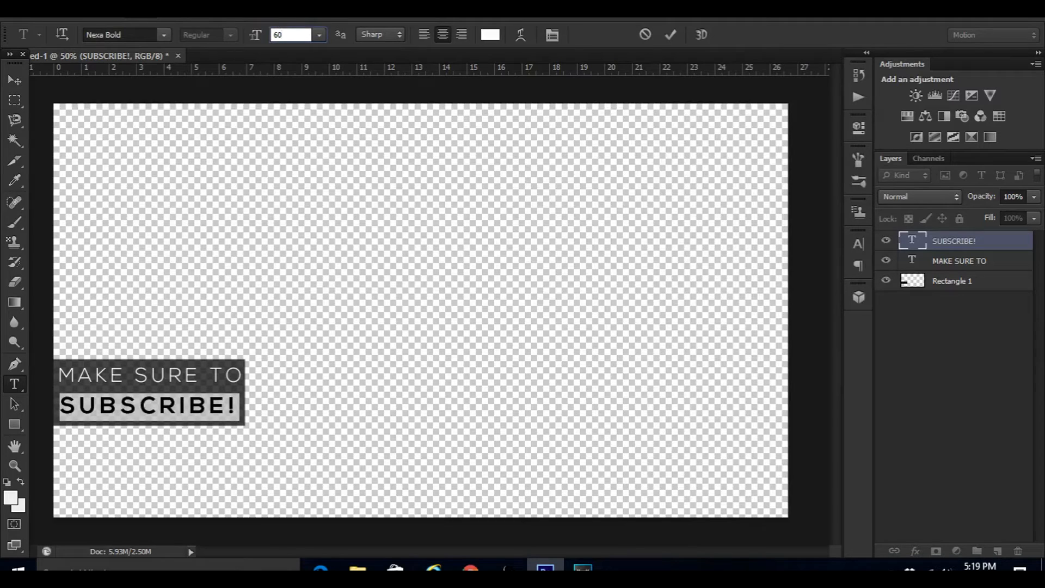
click(14, 79)
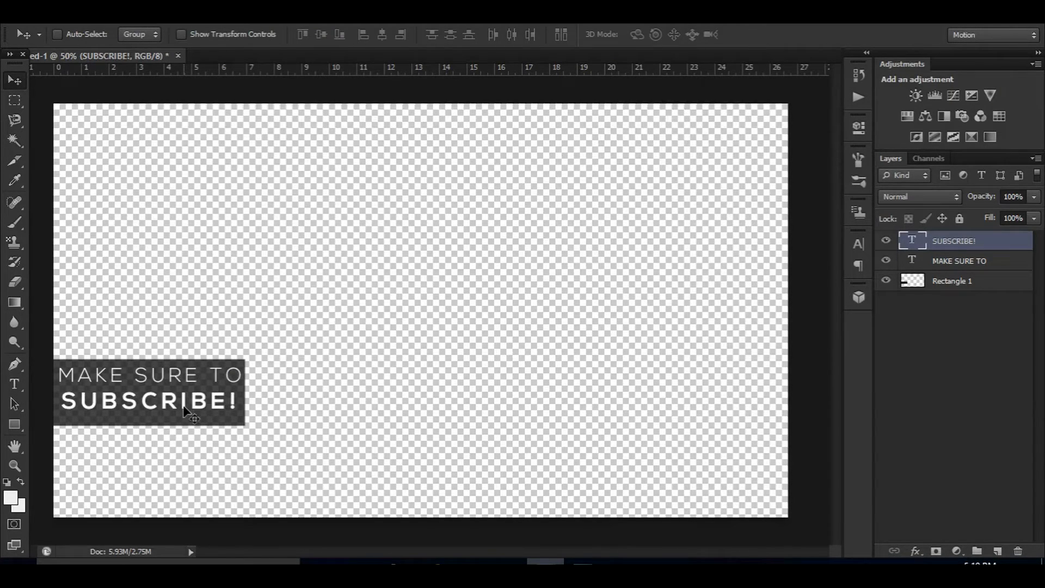
mouse_move(343, 239)
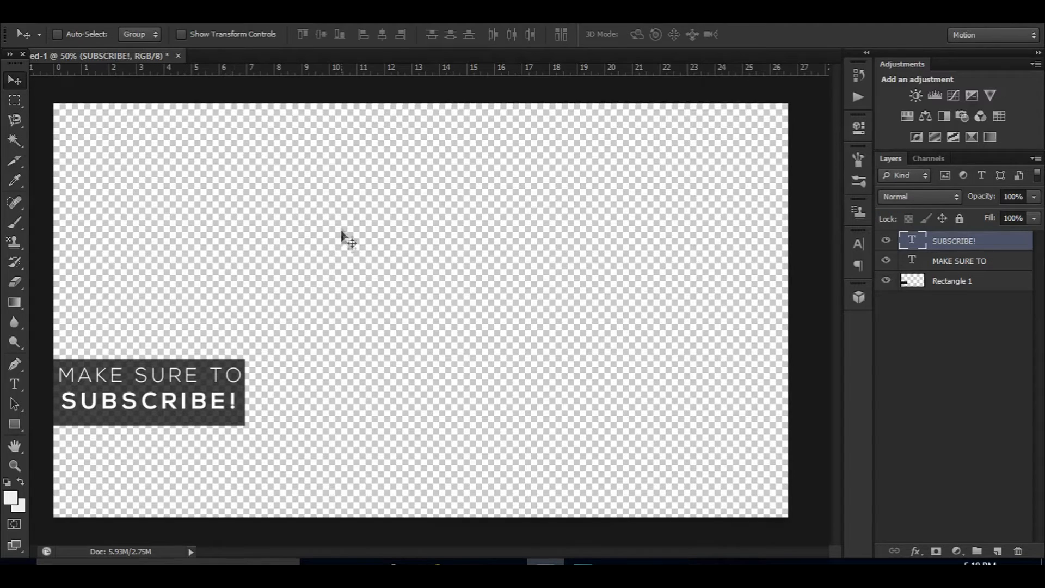
mouse_move(527, 257)
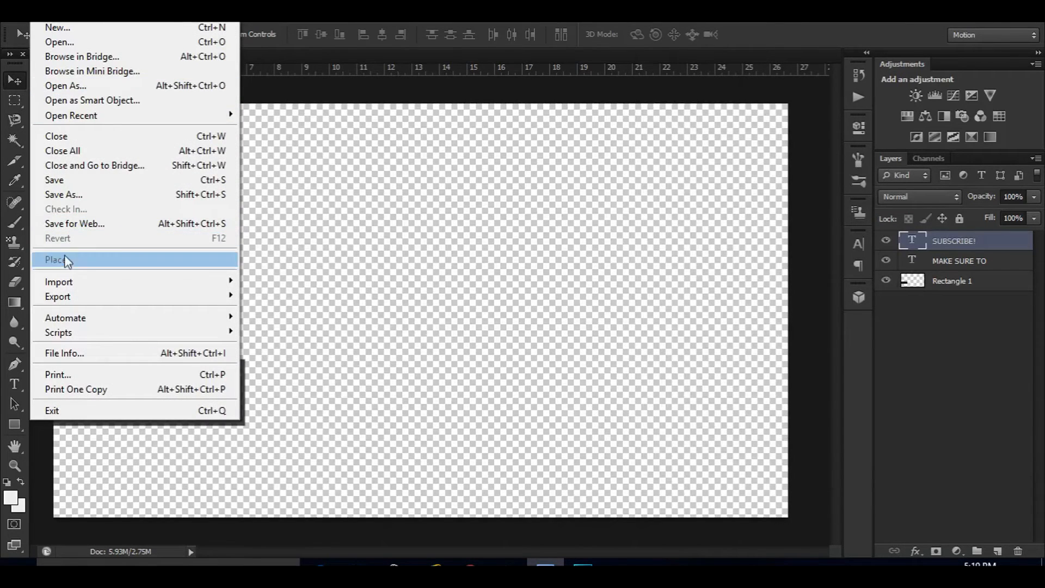
Step: Place the youtubelogo image, shrink it small and position it just right of the SUBSCRIBE! bar
click(58, 259)
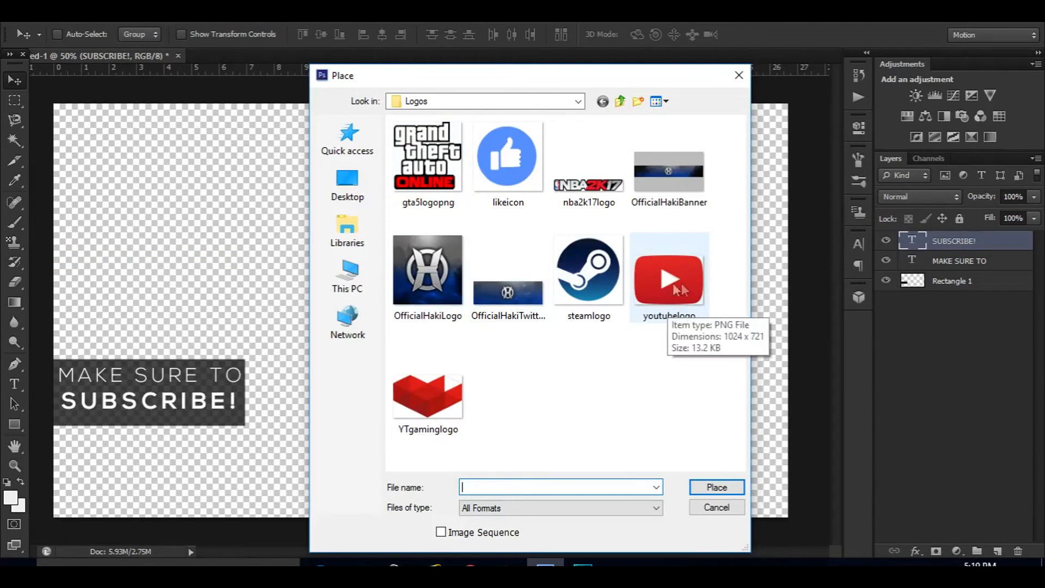
double_click(668, 278)
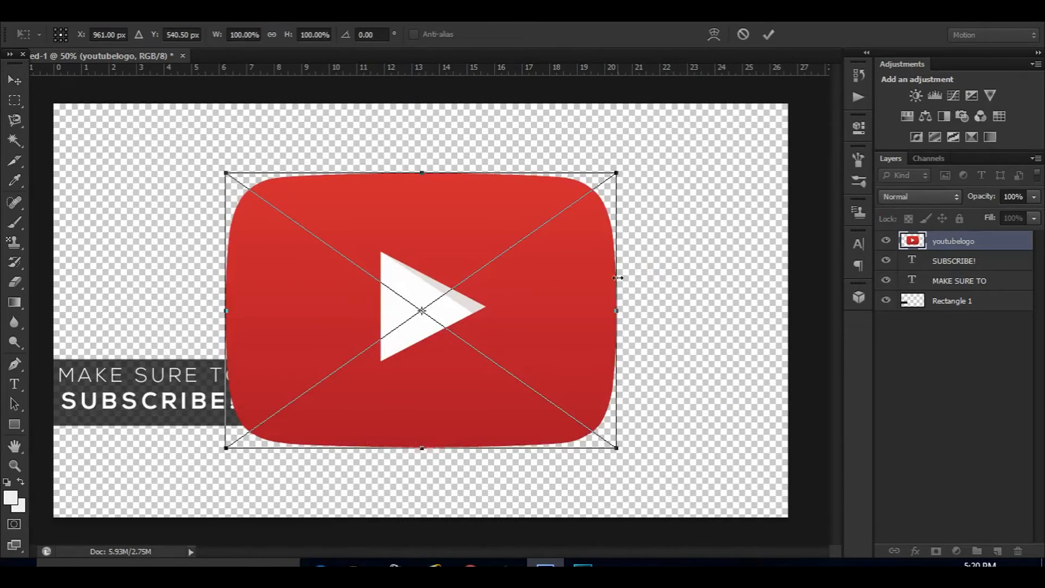
drag(614, 172, 436, 301)
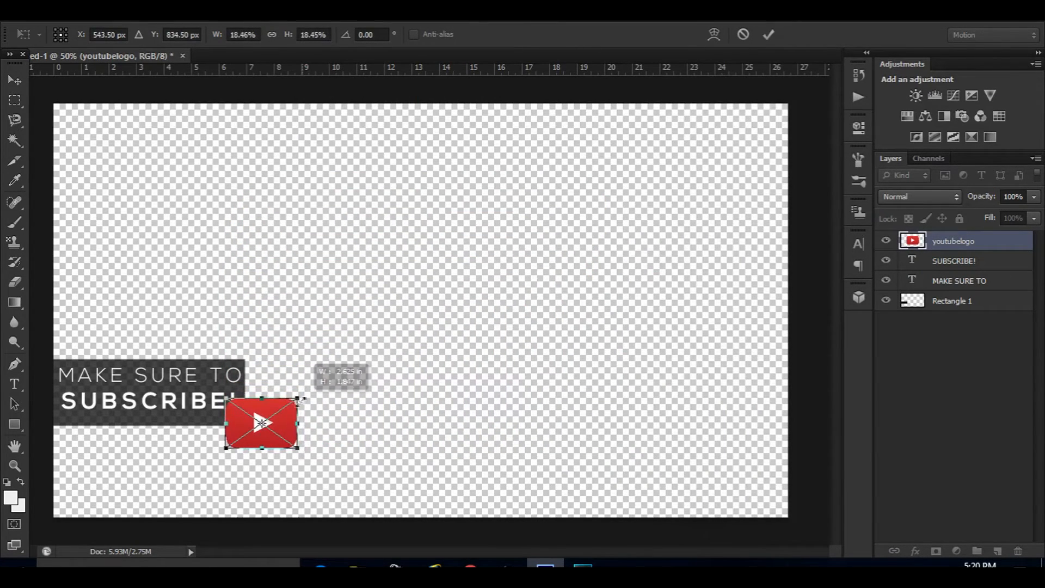
drag(260, 424, 277, 409)
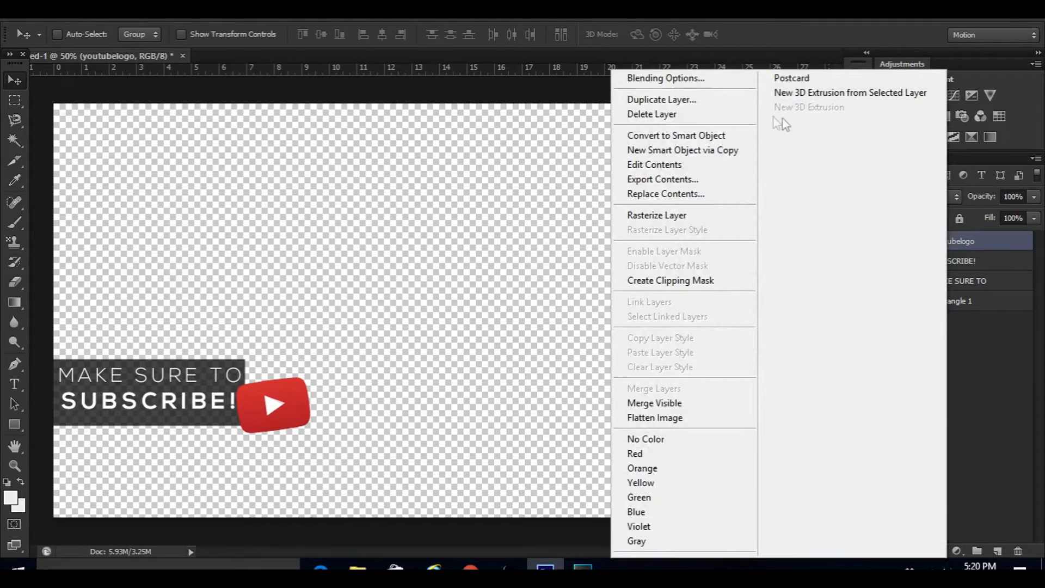
Step: Apply Inner Glow and Outer Glow to the logo layer with the outer glow colour set to ff0000 red
click(665, 78)
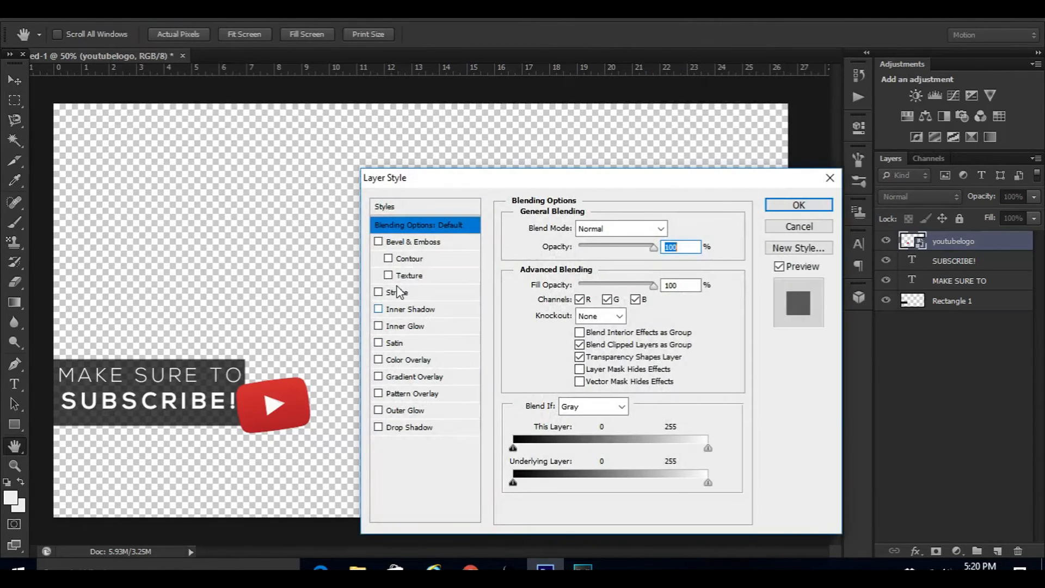
click(405, 325)
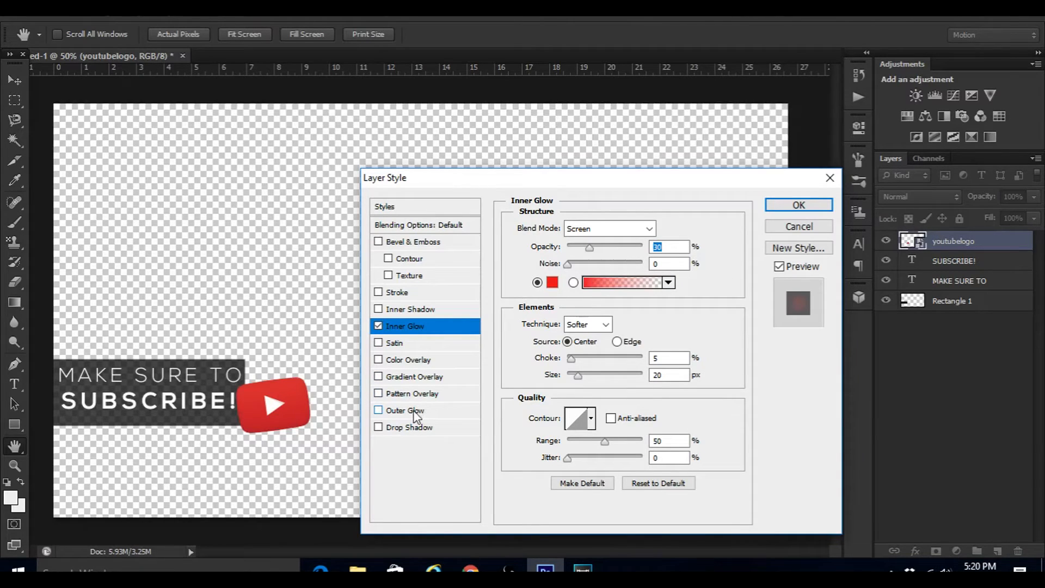
click(405, 410)
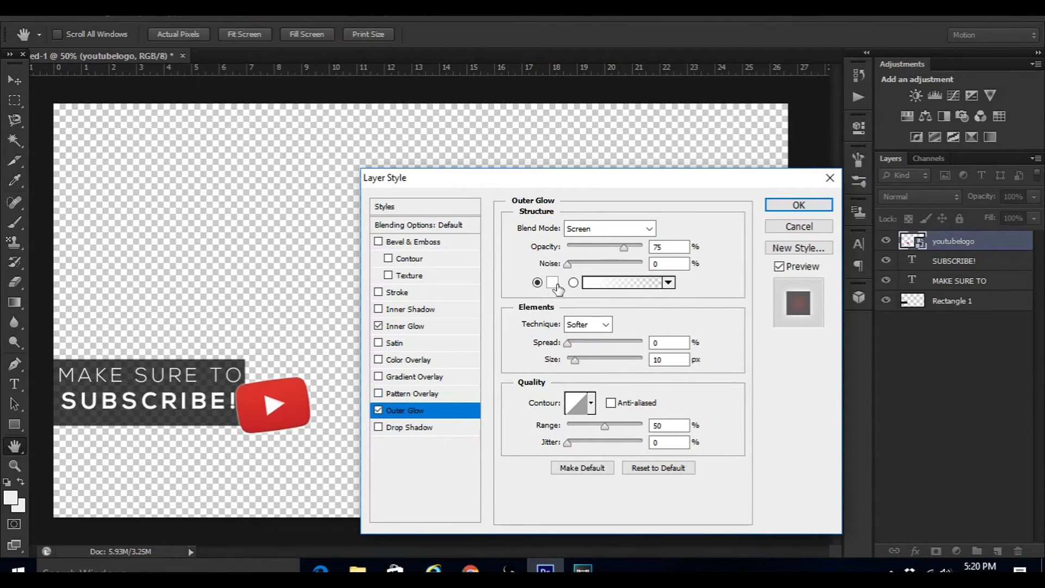
click(623, 282)
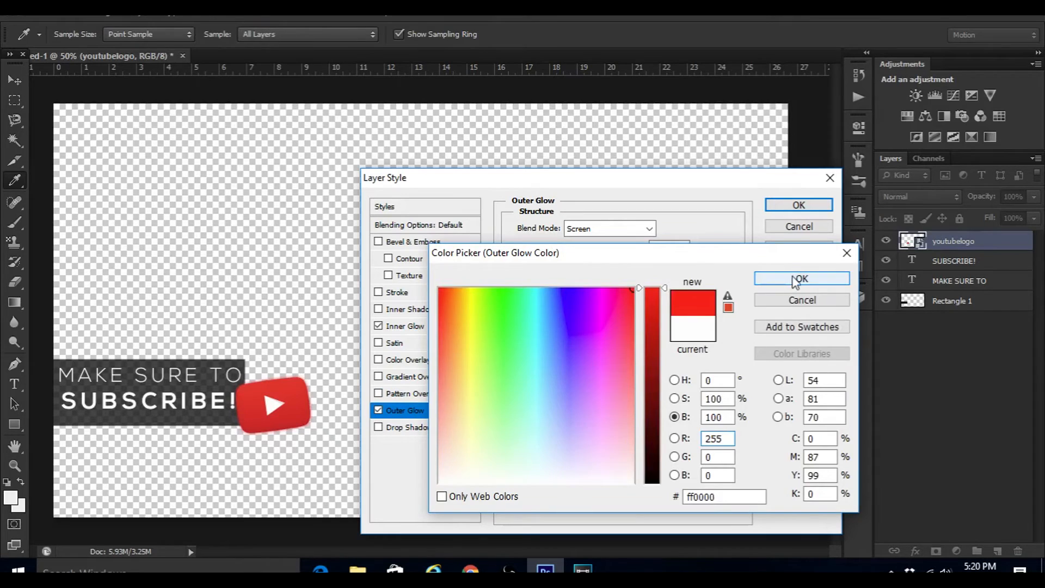
click(801, 278)
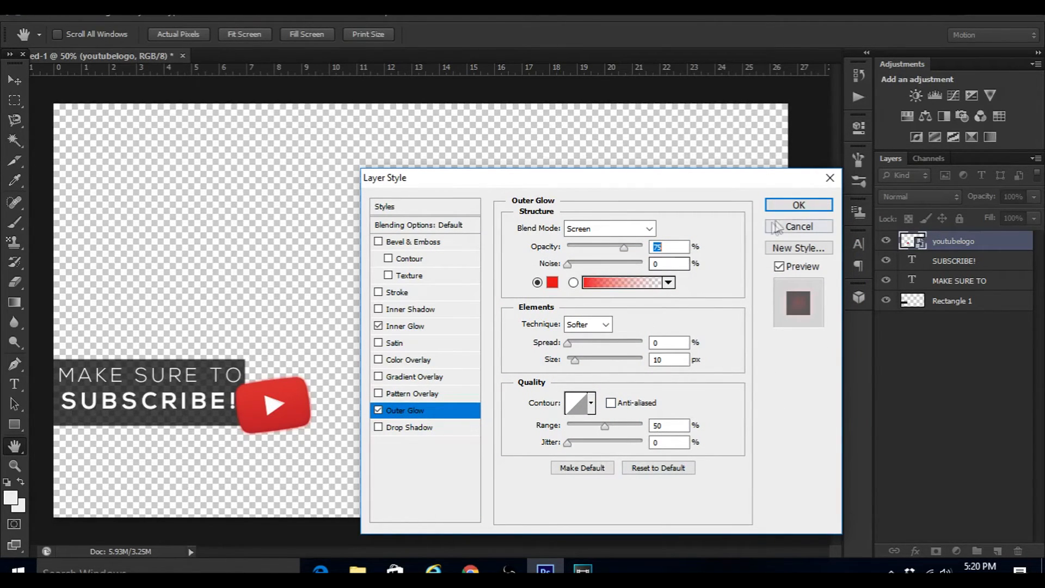
click(798, 205)
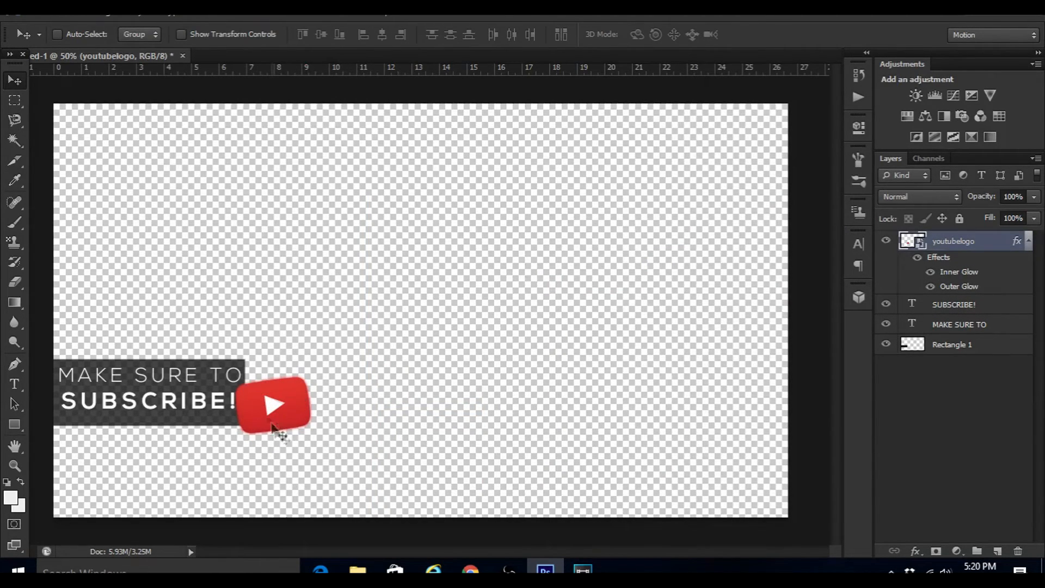
mouse_move(323, 434)
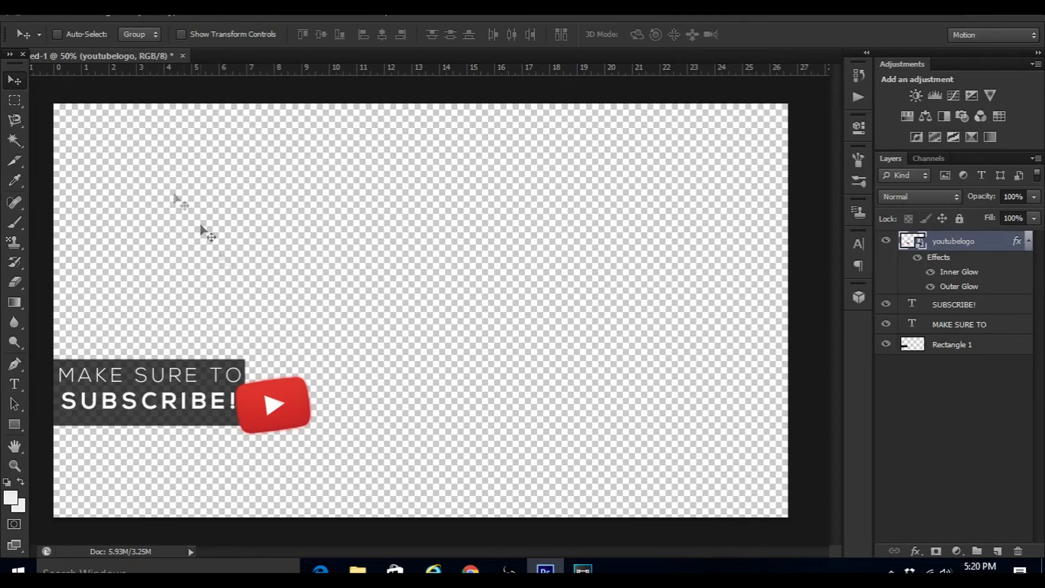
Step: Bring up the File menu to begin saving the finished overlay
click(19, 12)
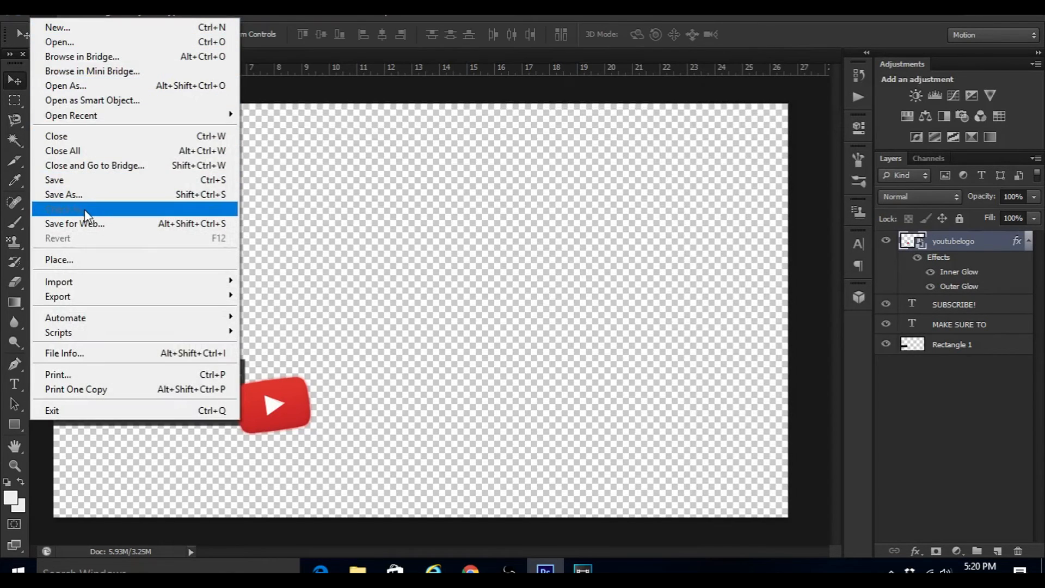
Step: Save a copy named 'JHFJHTCFVLIURTRT' in PNG format in the Logos folder
click(64, 209)
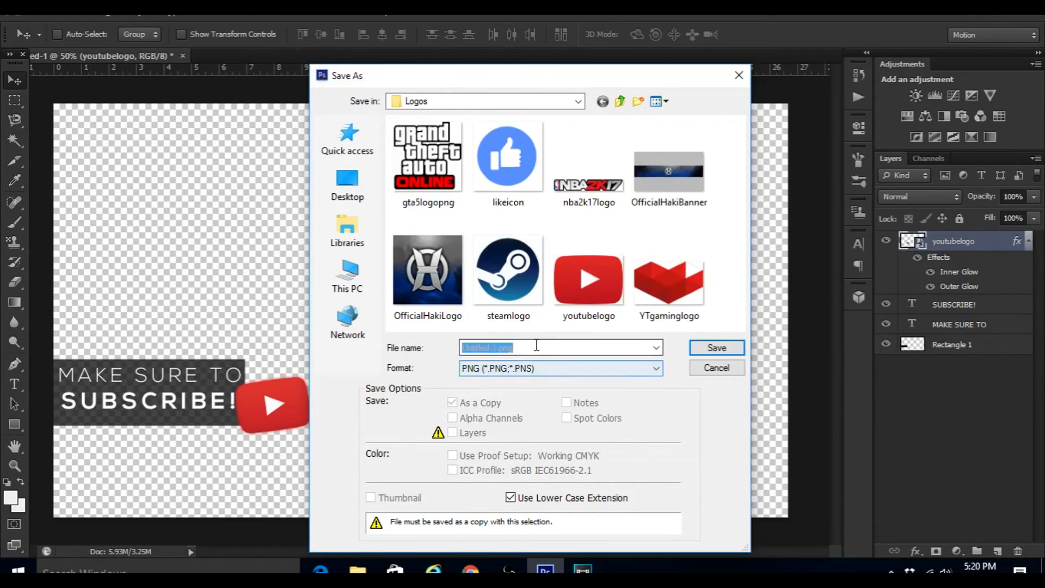
text(JHFJHTCFVLIURTRT)
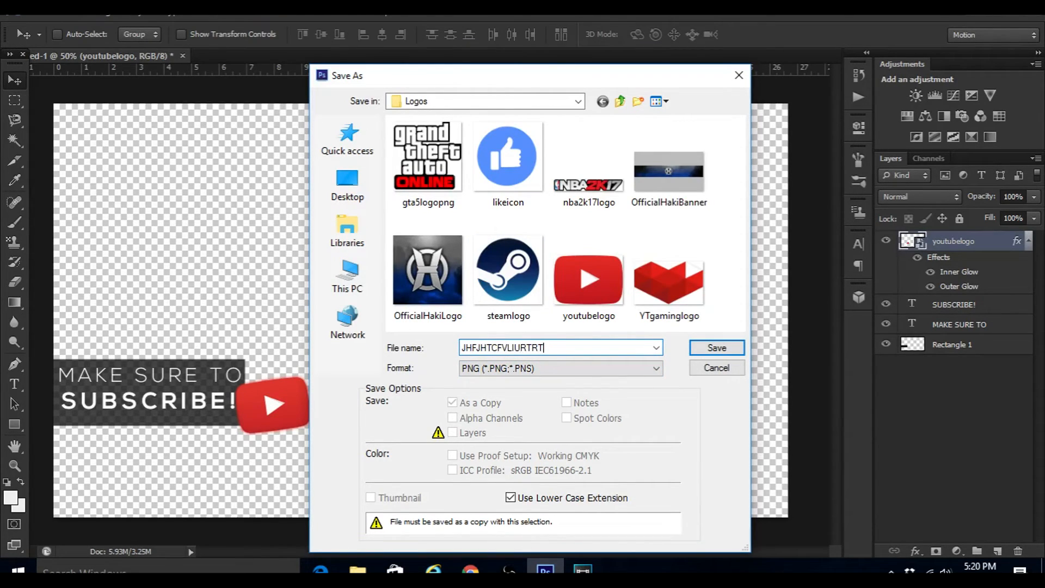
click(716, 347)
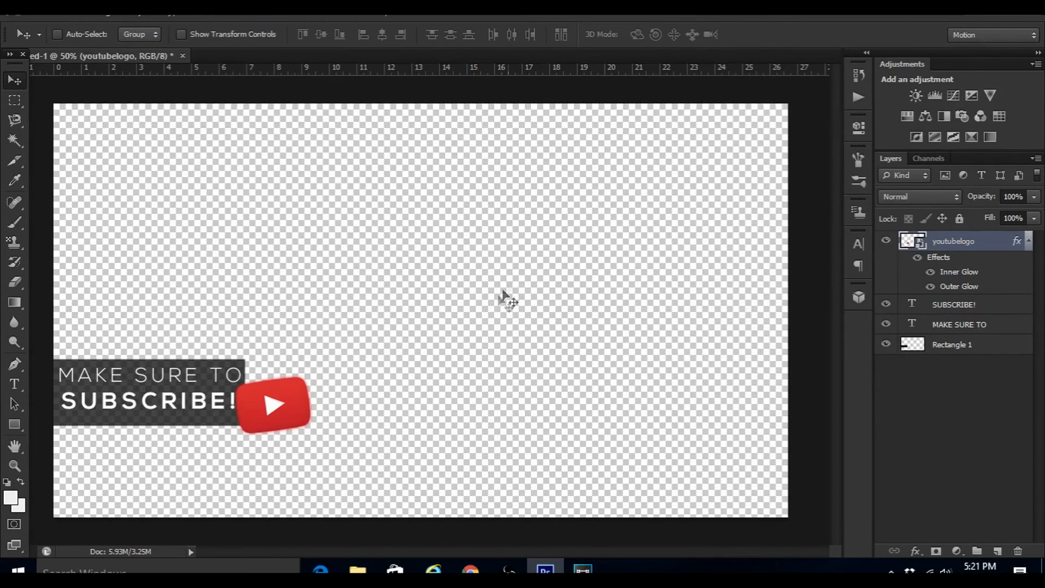
mouse_move(393, 170)
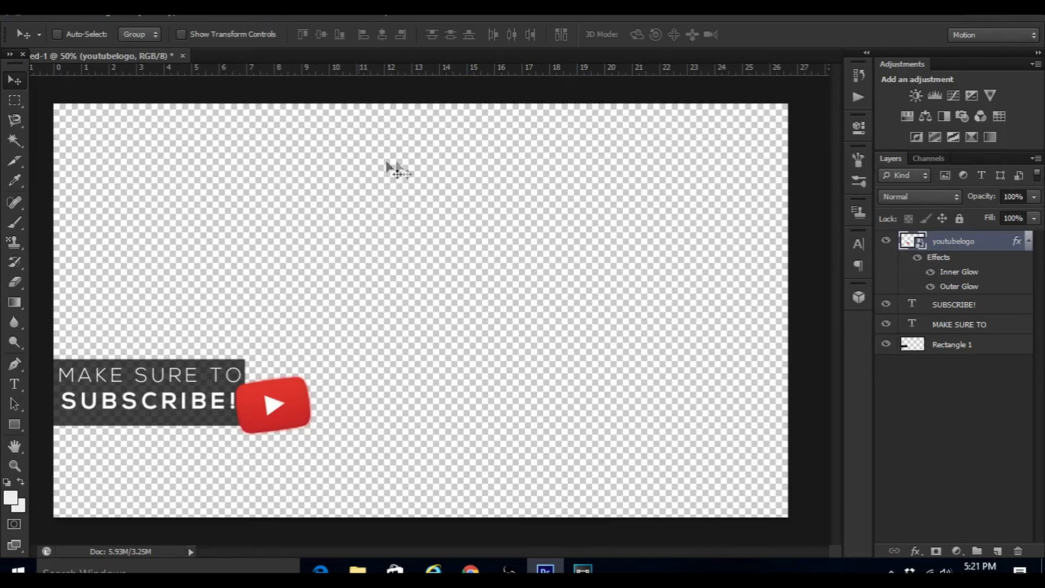
mouse_move(357, 220)
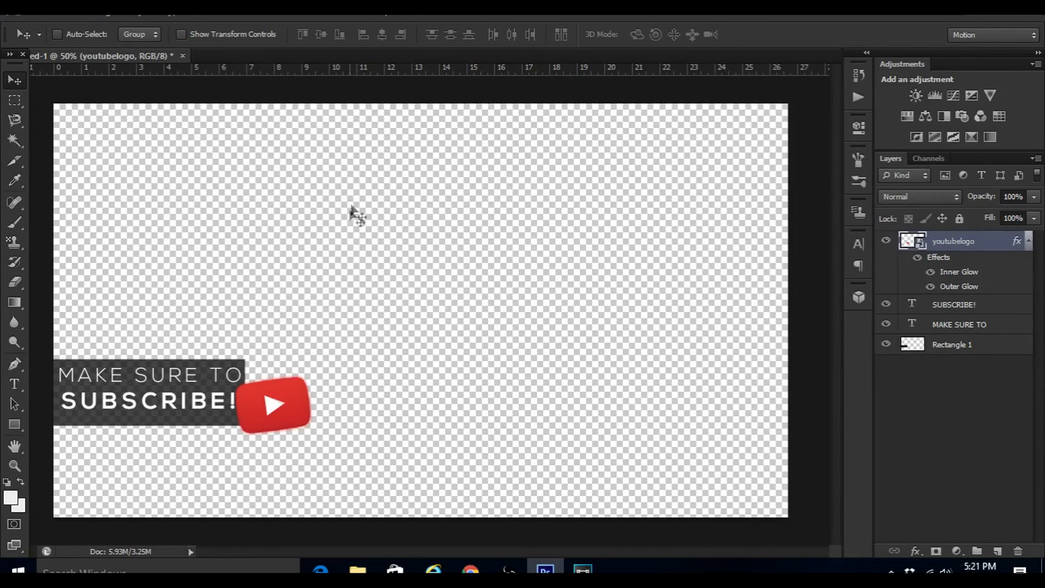
mouse_move(307, 303)
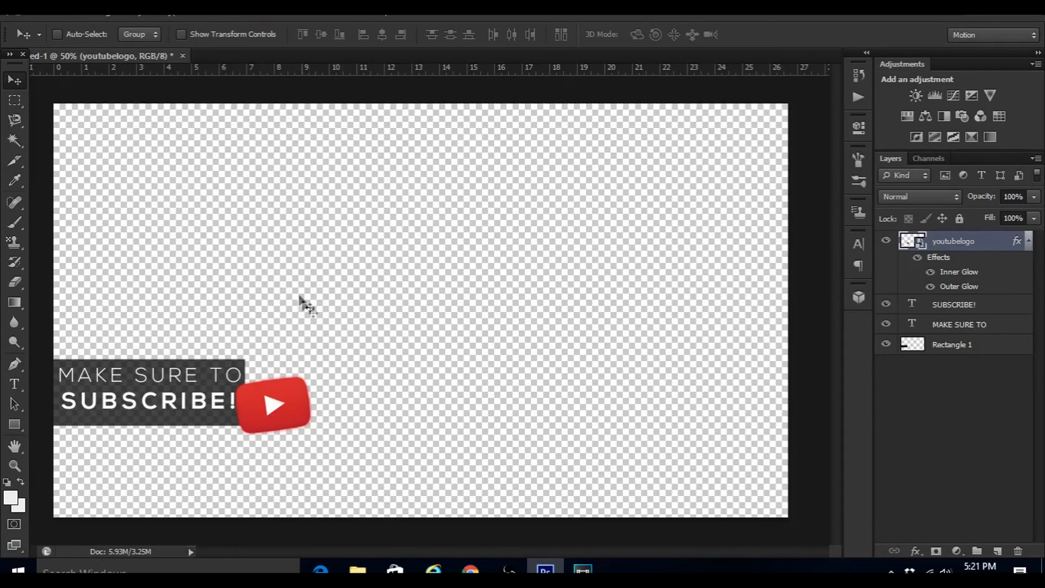
mouse_move(533, 267)
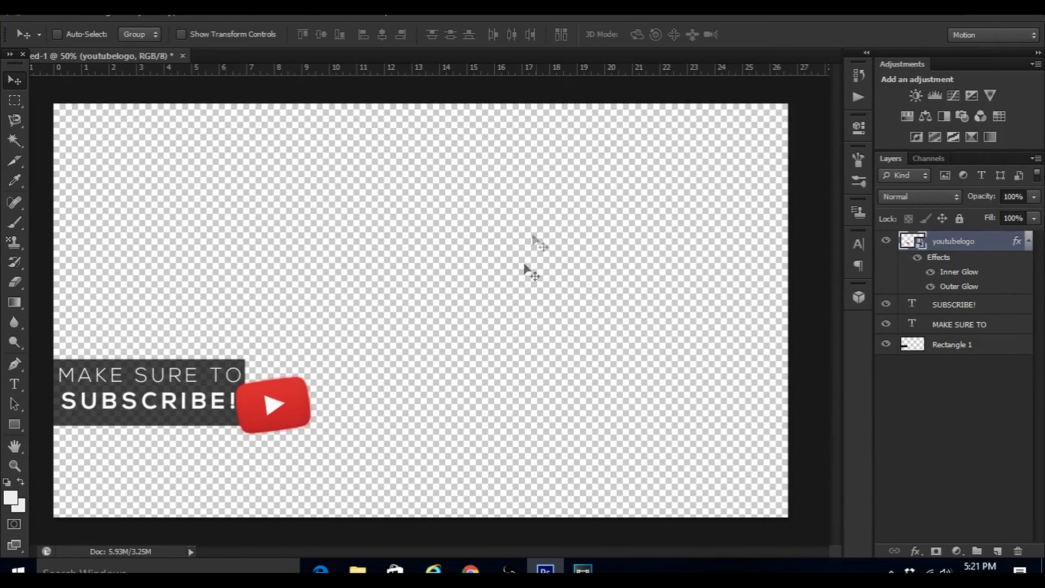
mouse_move(600, 220)
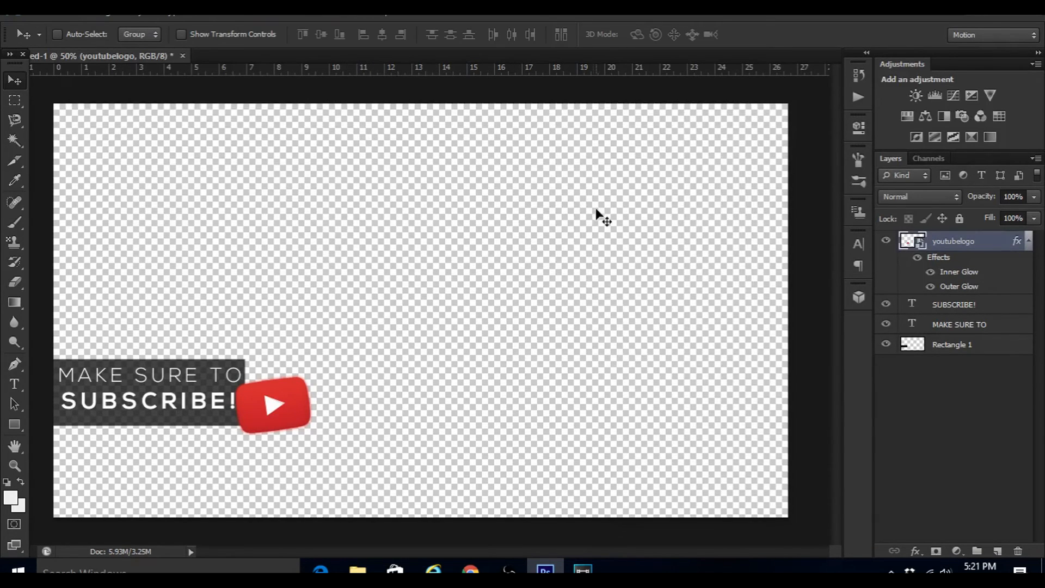